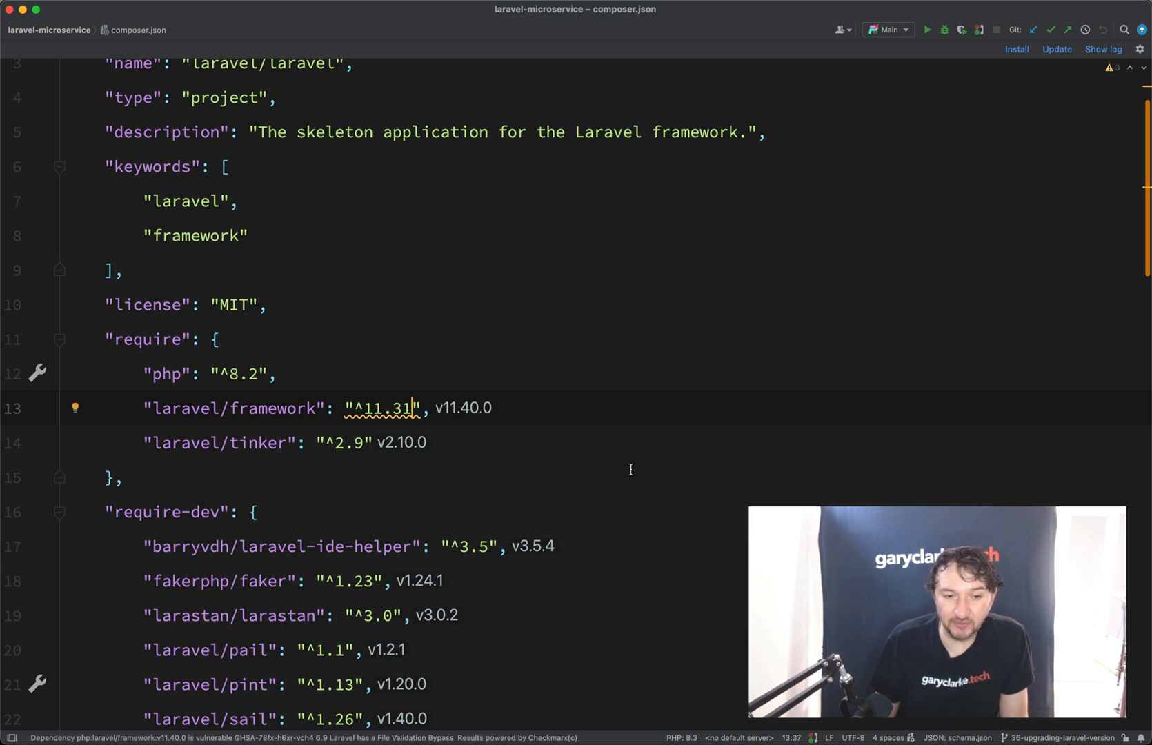
# - Replace the laravel/framework constraint ^11.31 in composer.json with 12.*
pyautogui.doubleClick(382, 408)
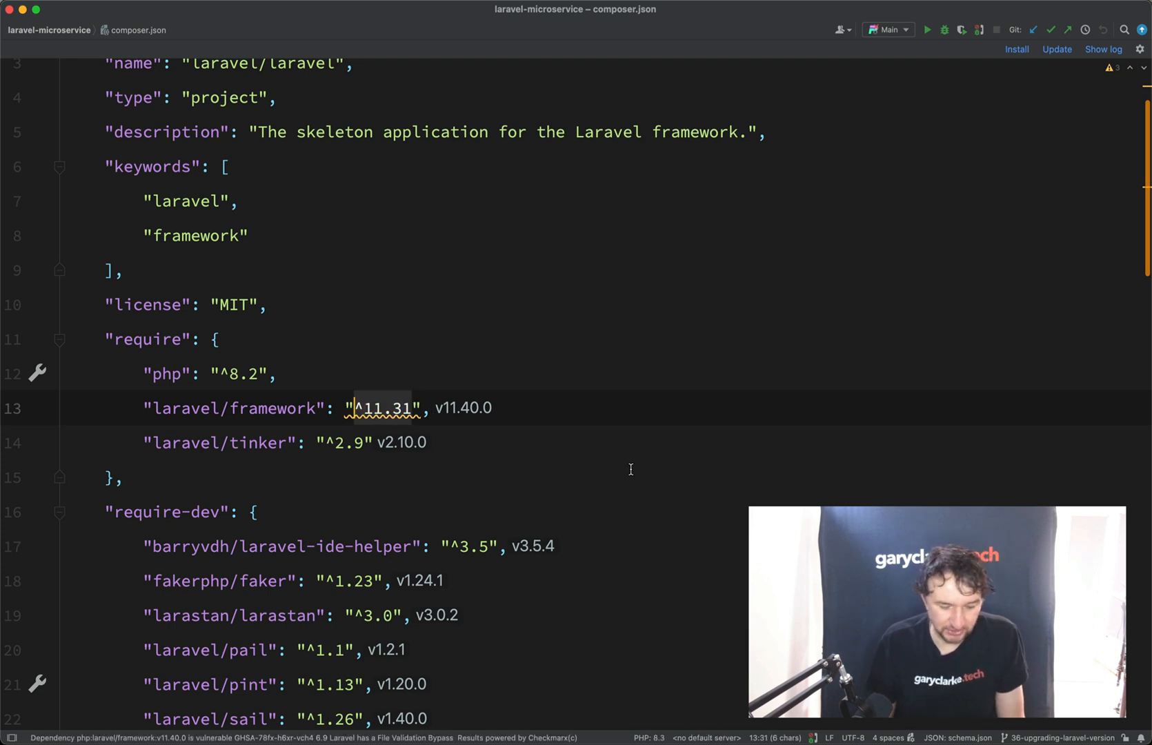
pyautogui.write('12.*')
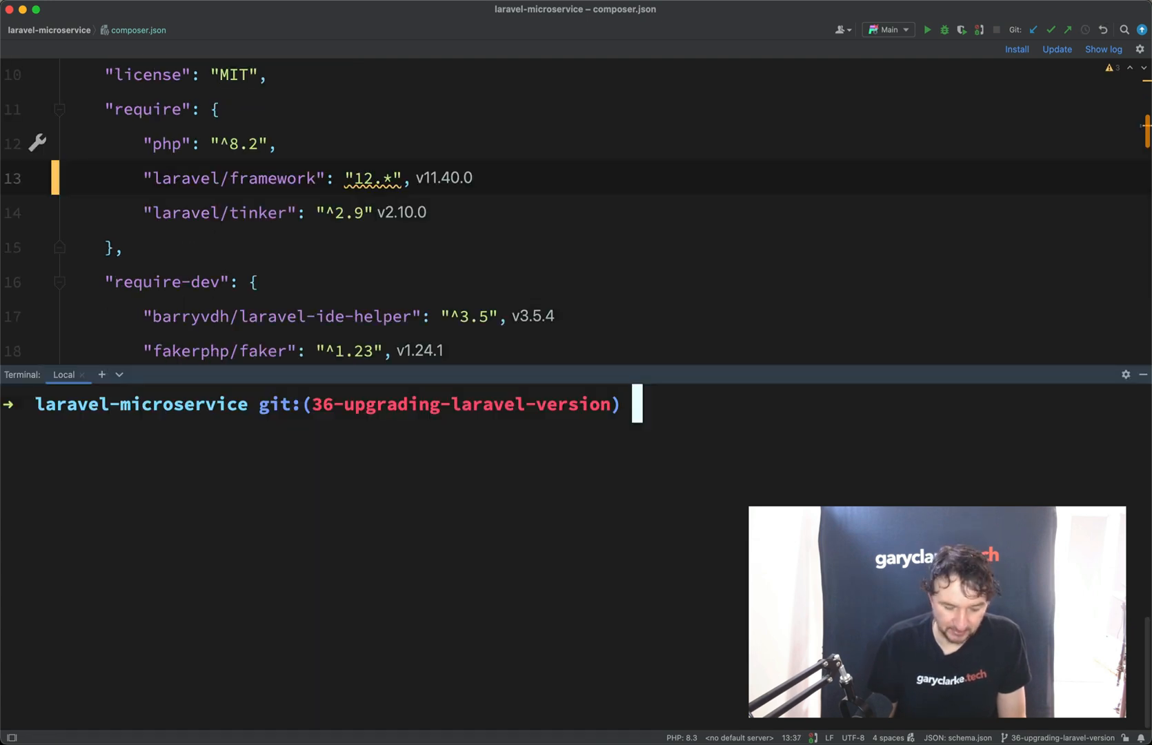
# - Run composer update so laravel/framework resolves to v12.1.1
pyautogui.write('composer')
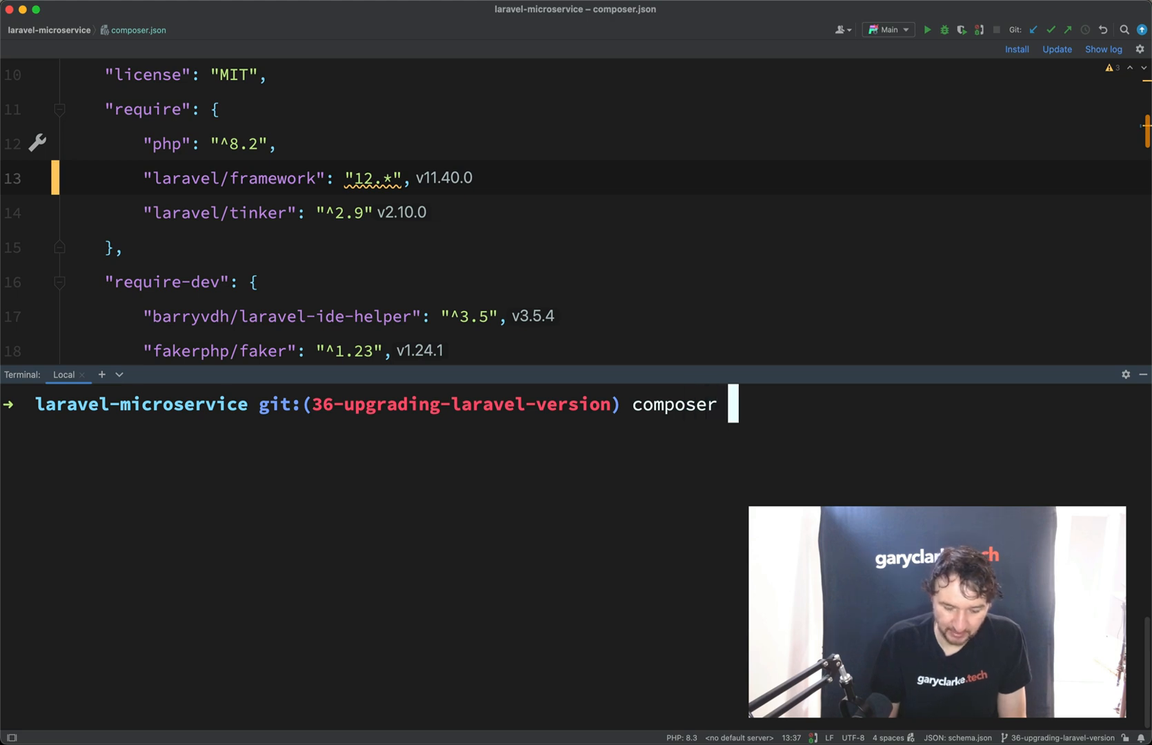
pyautogui.write('update')
pyautogui.write('git stat')
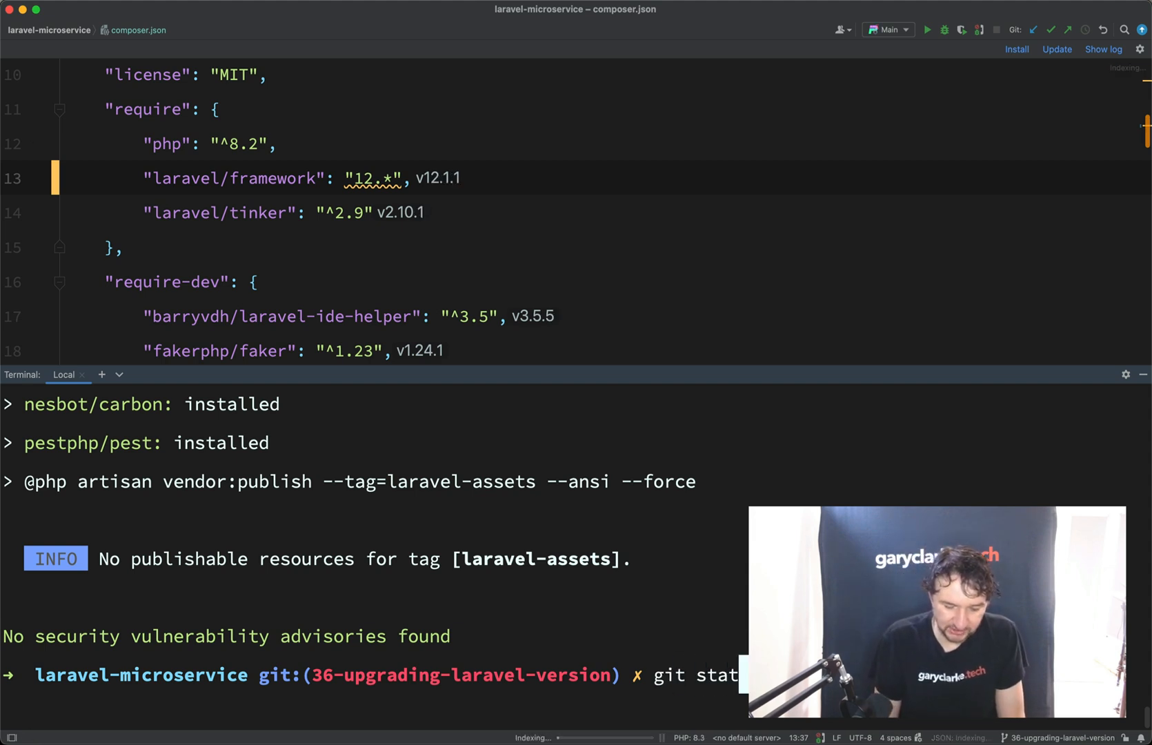
pyautogui.press('Enter')
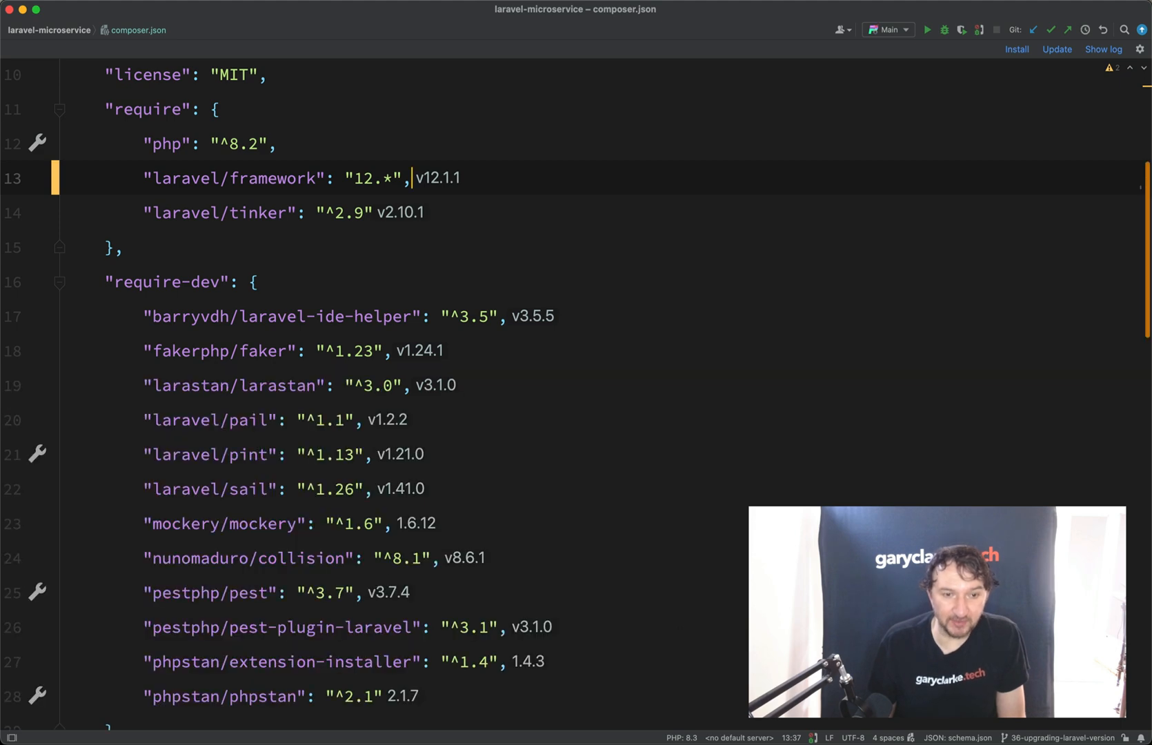
# - Locate the framework entries in the regenerated composer.lock
pyautogui.write('compose')
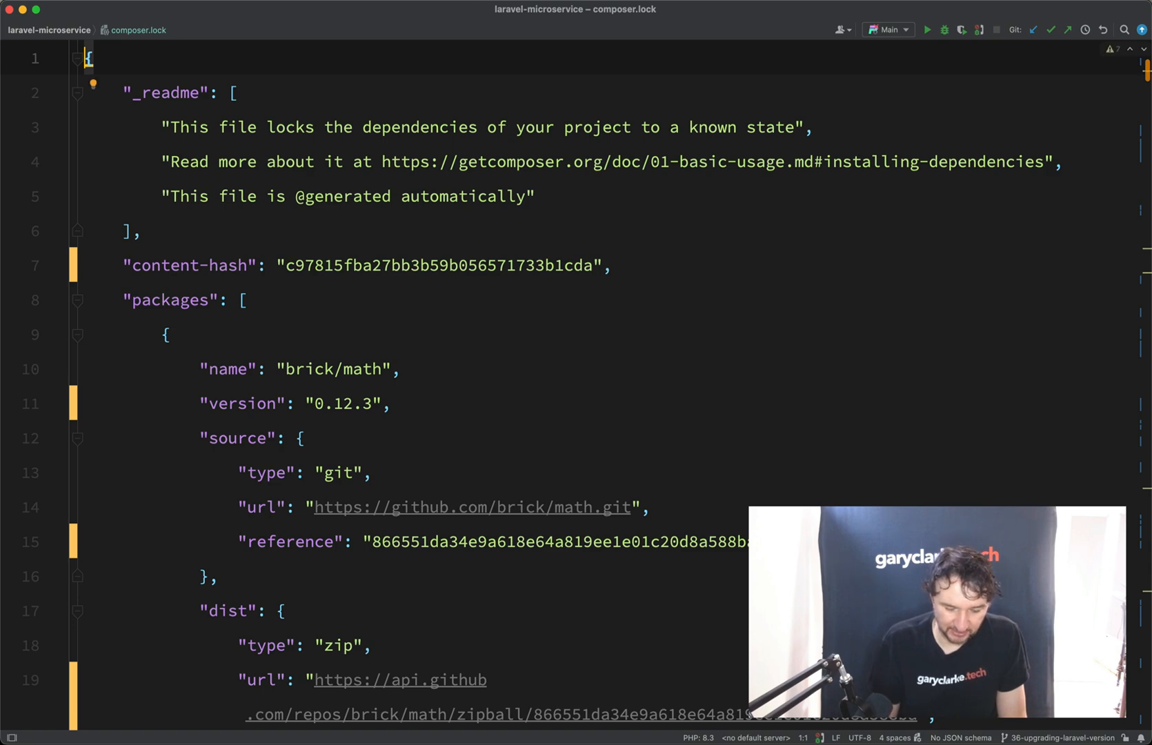
pyautogui.write('framework')
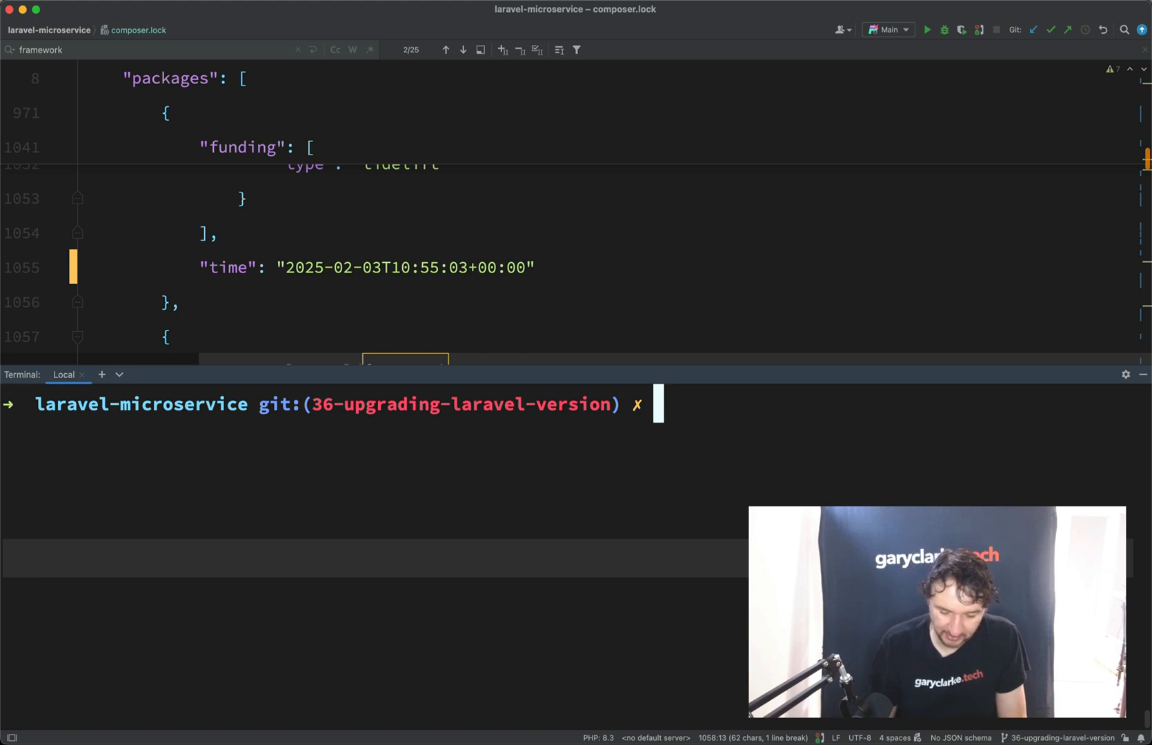
# - Run composer test (13 tests, 35 assertions pass) and show the project tree
pyautogui.write('composer')
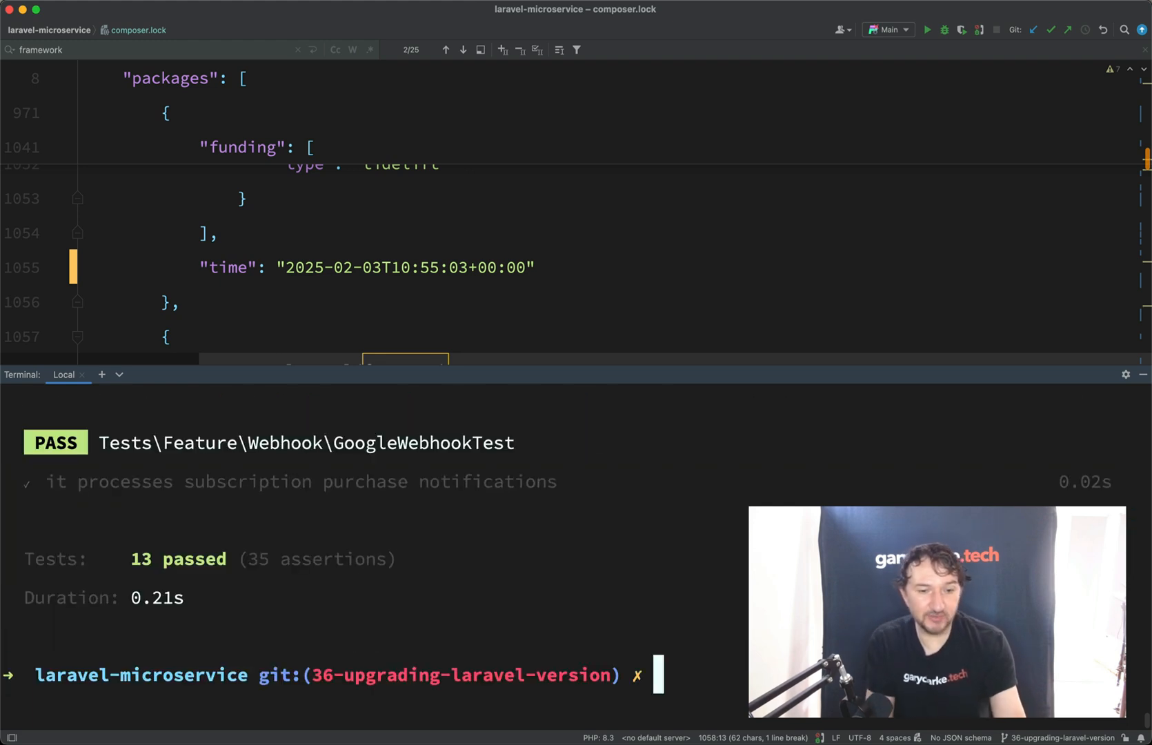
pyautogui.moveTo(459, 370)
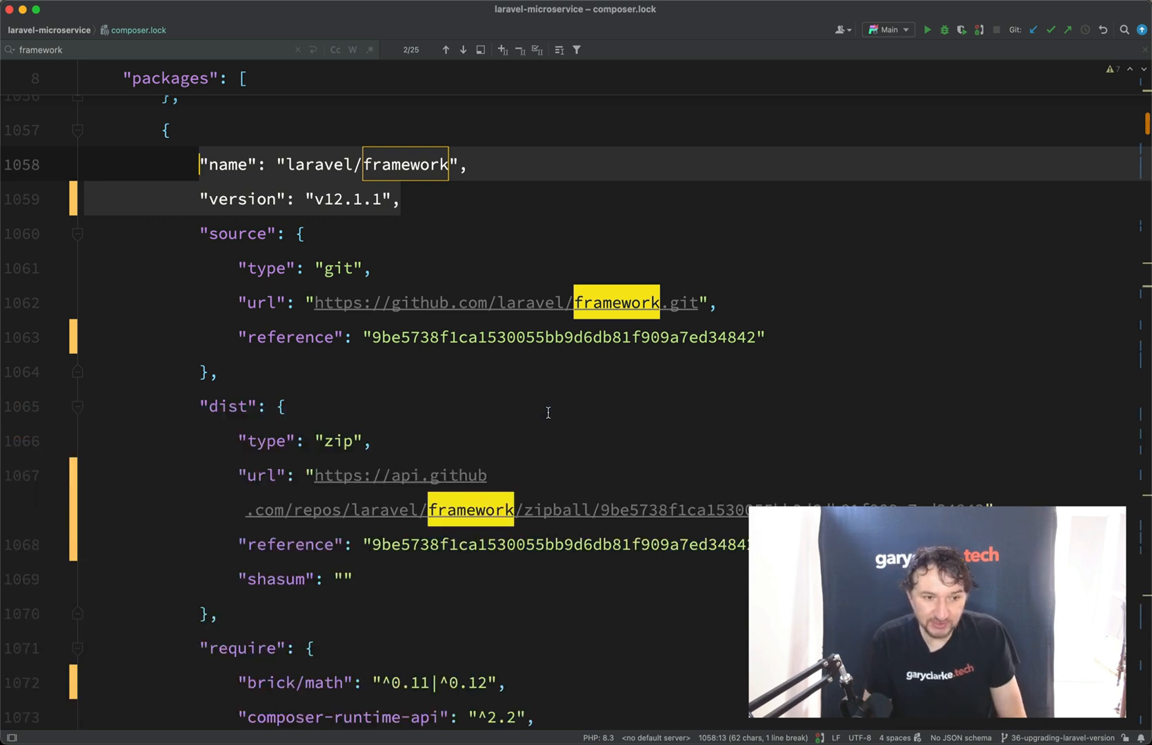
pyautogui.click(28, 49)
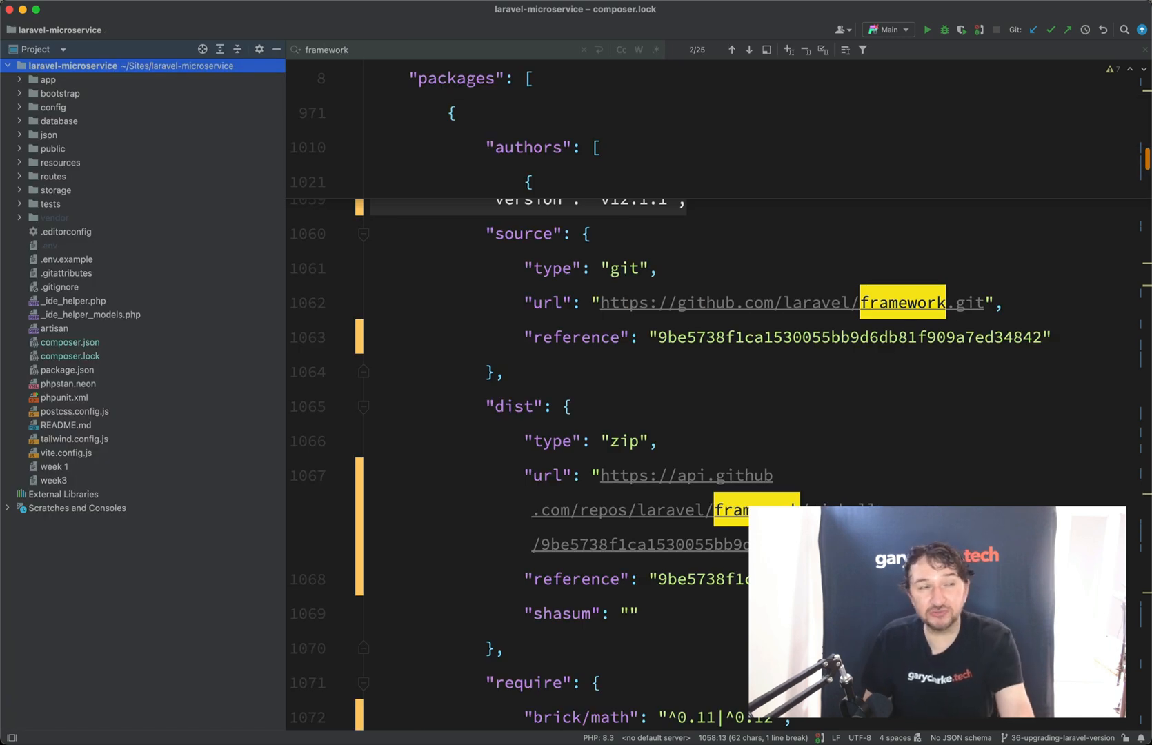